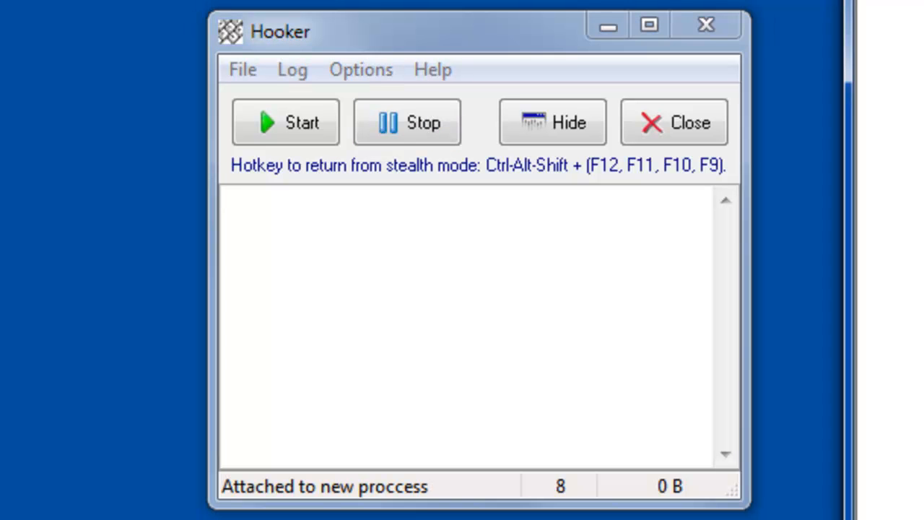
- Type the username and password lines, then copy each word to the clipboard
type("user")
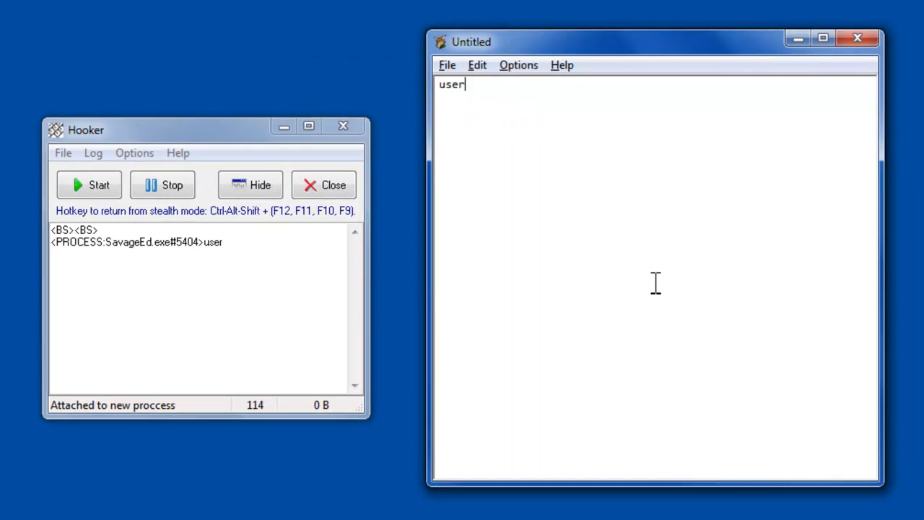
type("name")
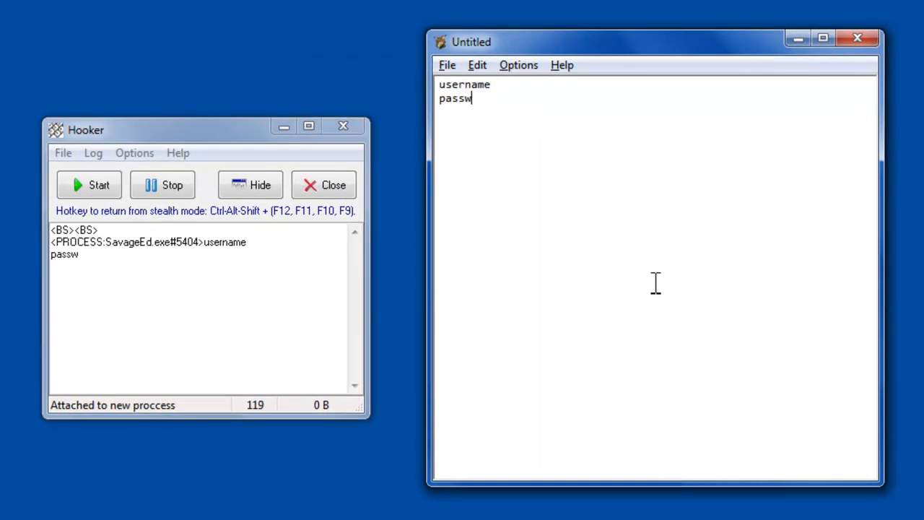
type("ord")
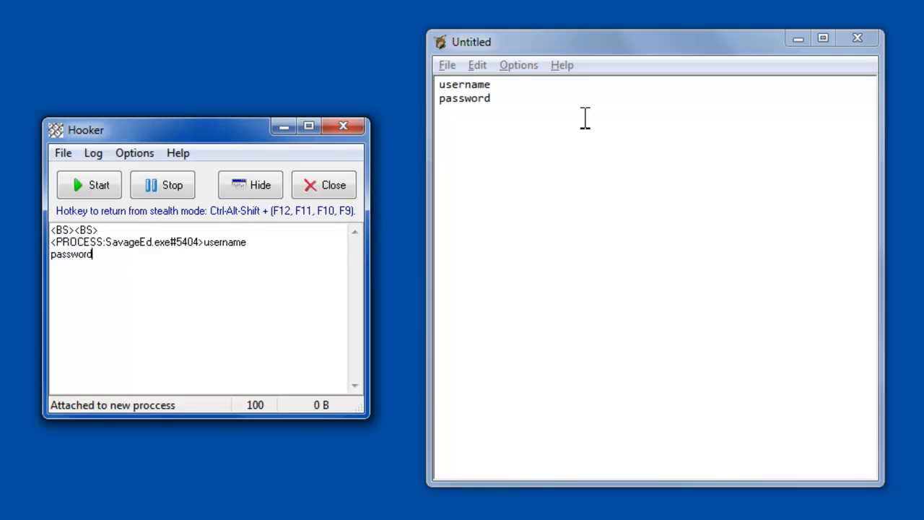
mouse_move(194, 141)
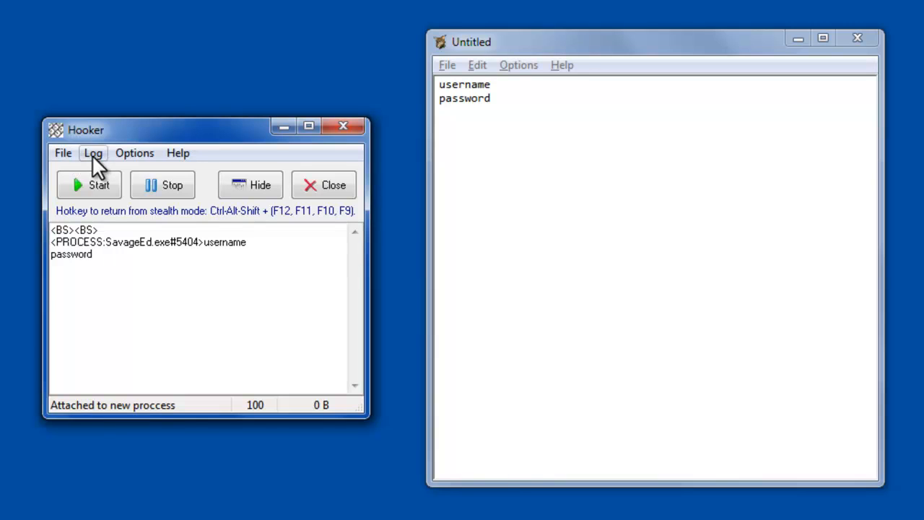
left_click(93, 152)
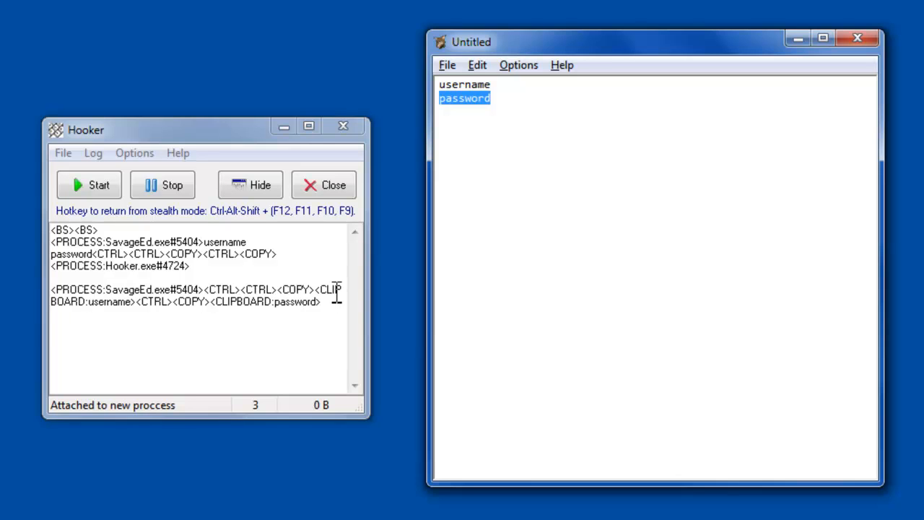
mouse_move(302, 301)
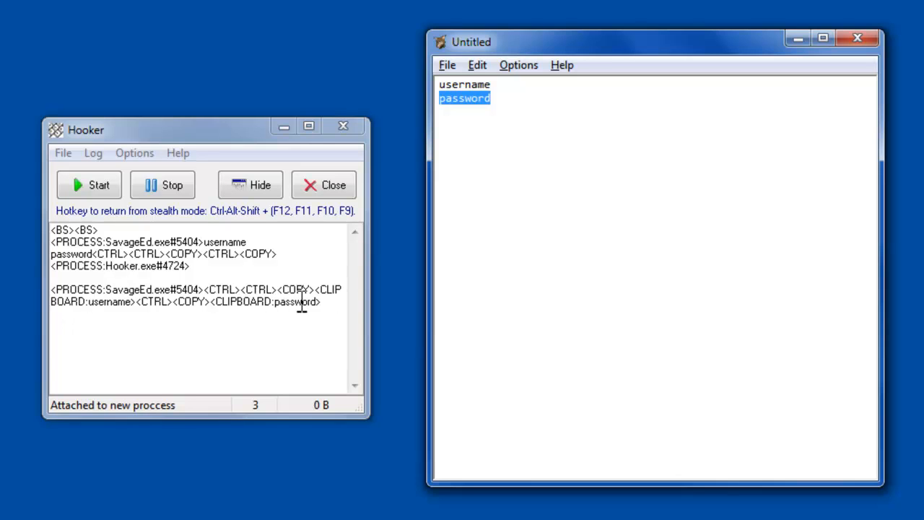
left_click(135, 152)
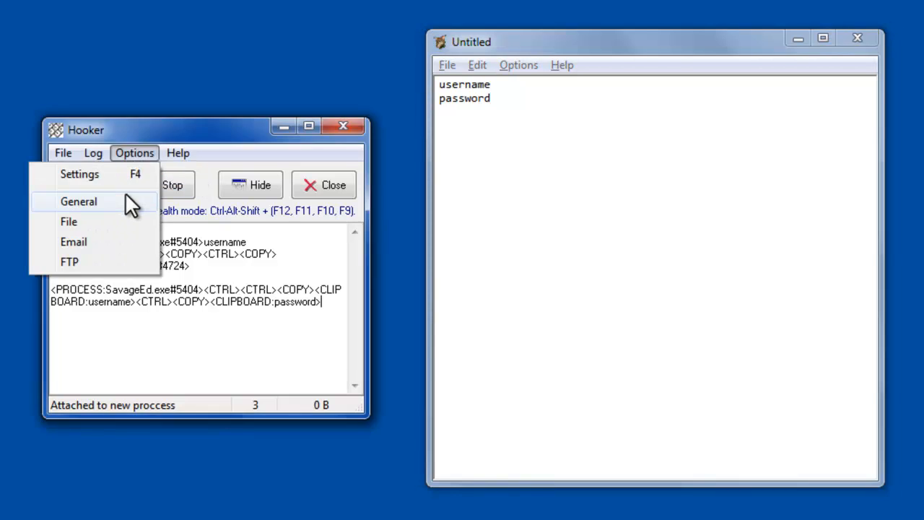
left_click(80, 174)
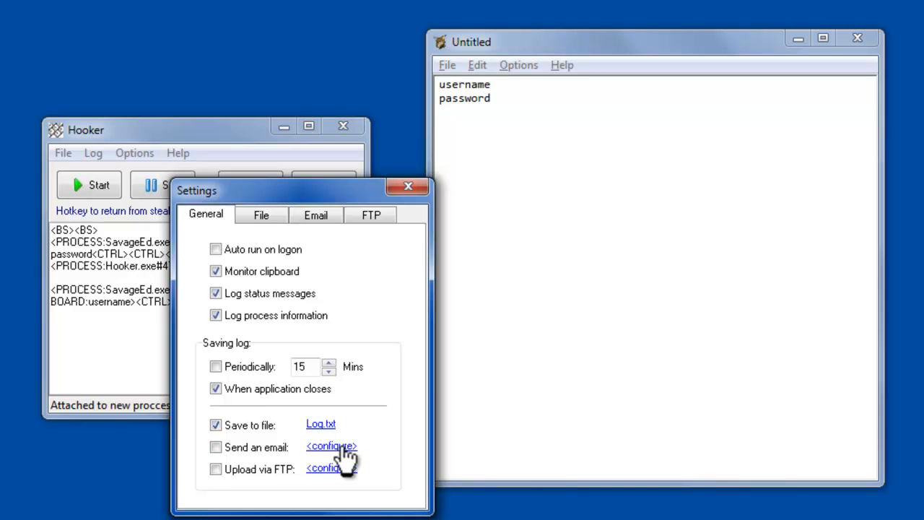
left_click(370, 214)
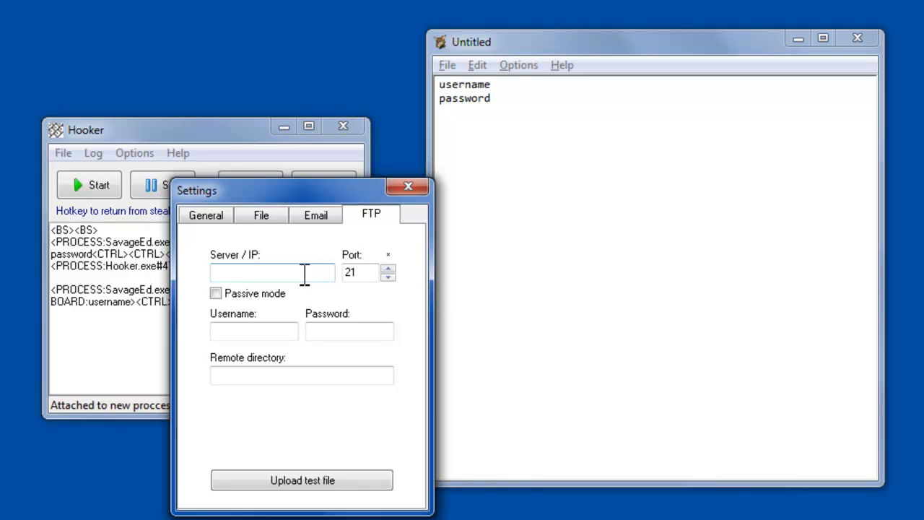
left_click(205, 215)
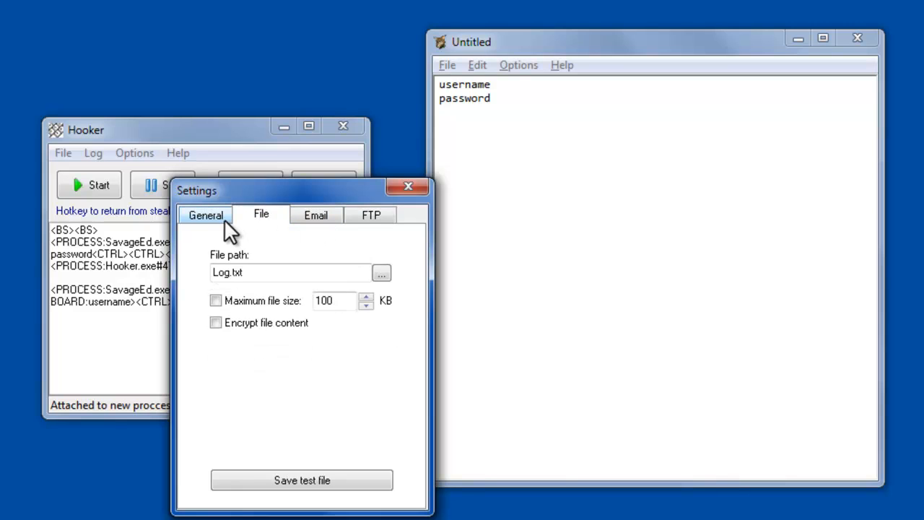
left_click(205, 214)
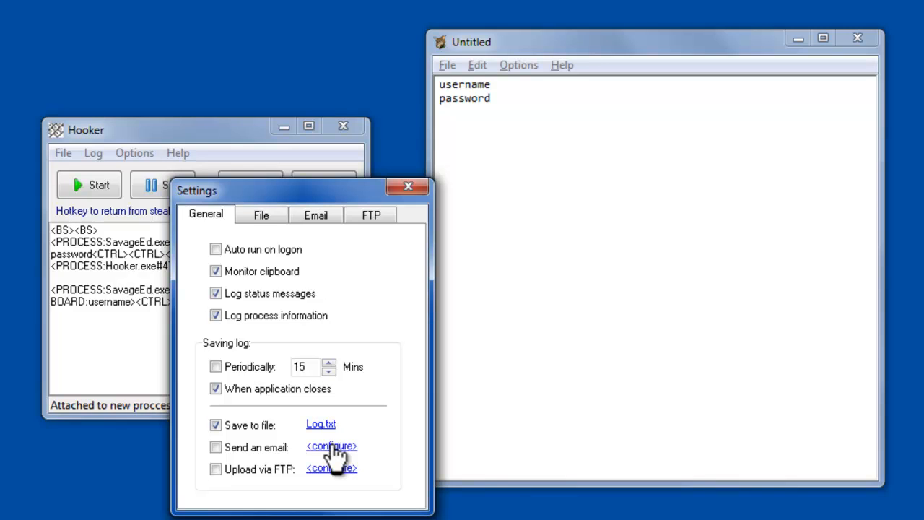
mouse_move(409, 186)
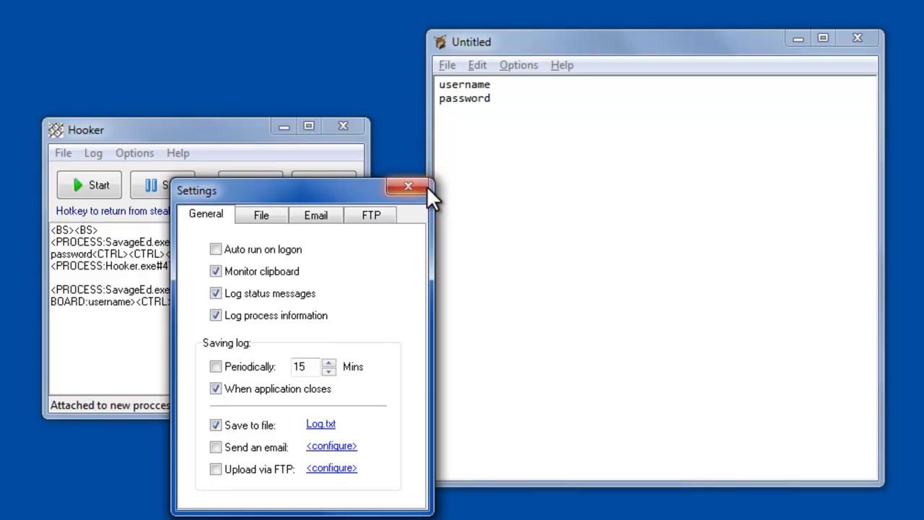
left_click(408, 187)
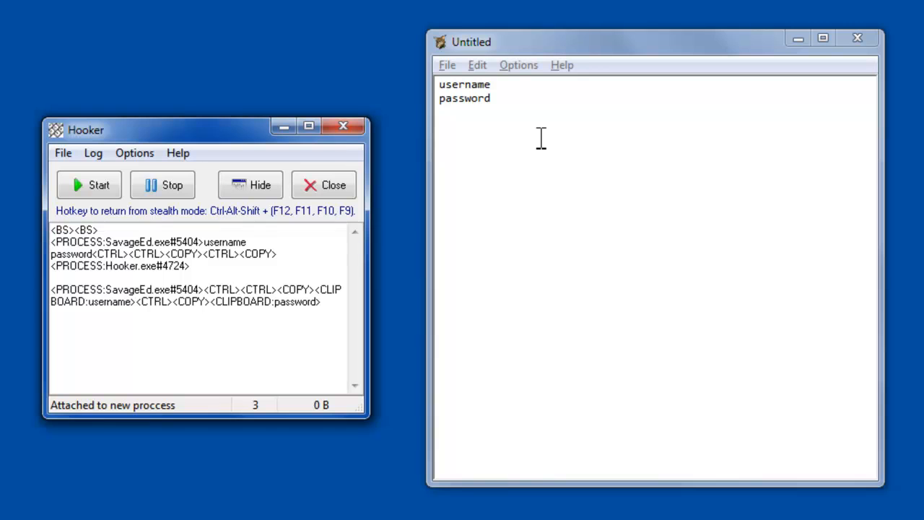
mouse_move(250, 185)
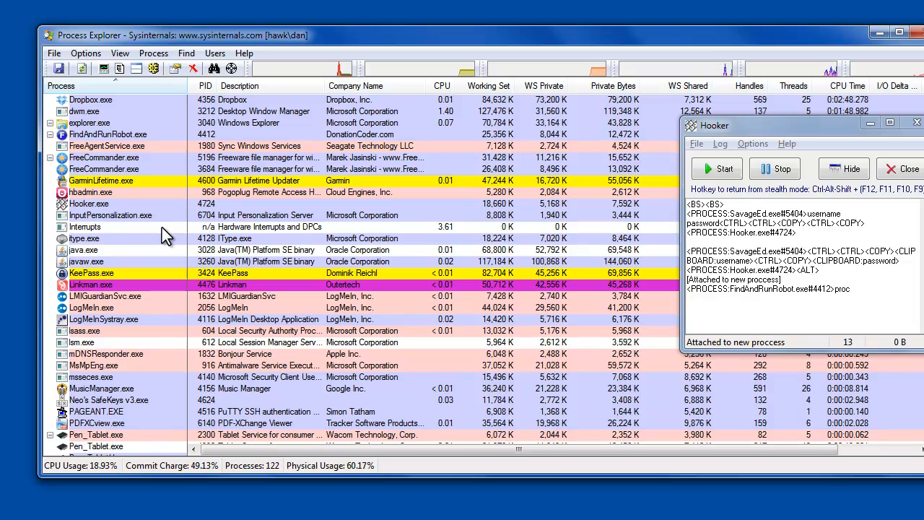
- View Hooker.exe's Image and Performance property tabs, then cancel the Properties dialog
left_click(88, 203)
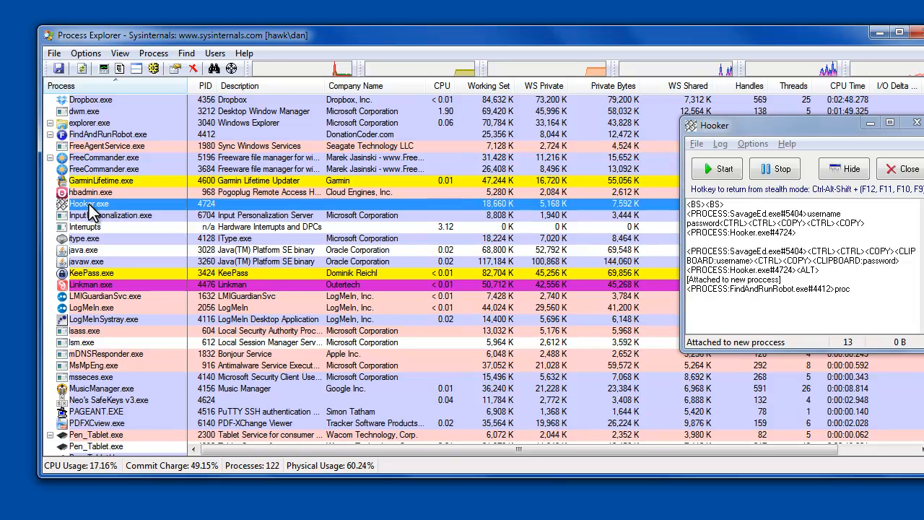
right_click(86, 203)
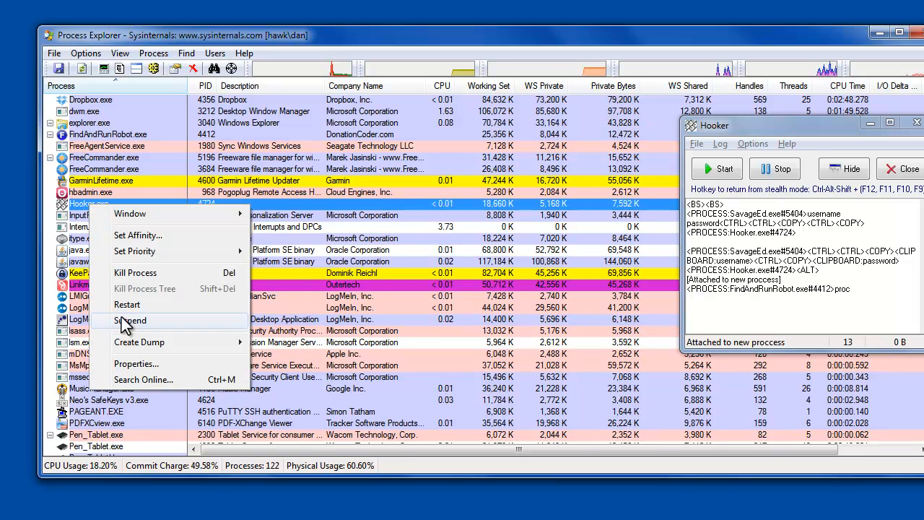
left_click(135, 363)
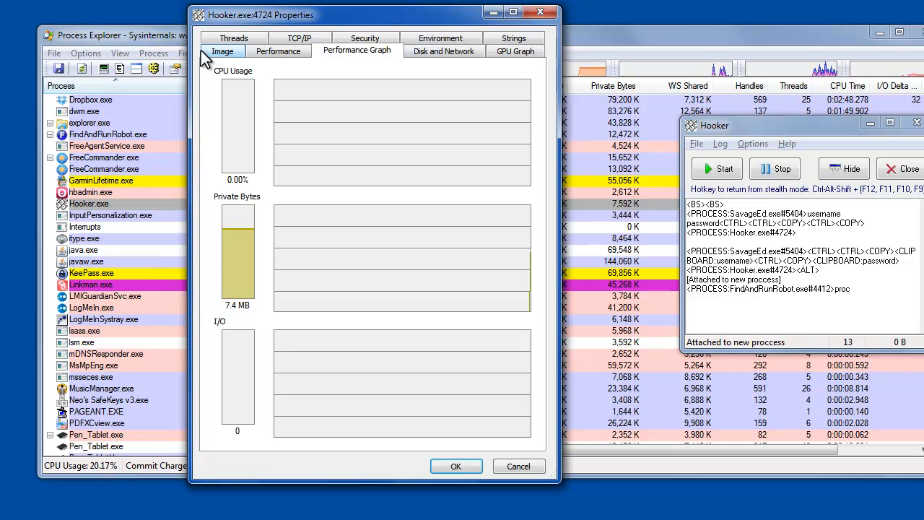
left_click(222, 50)
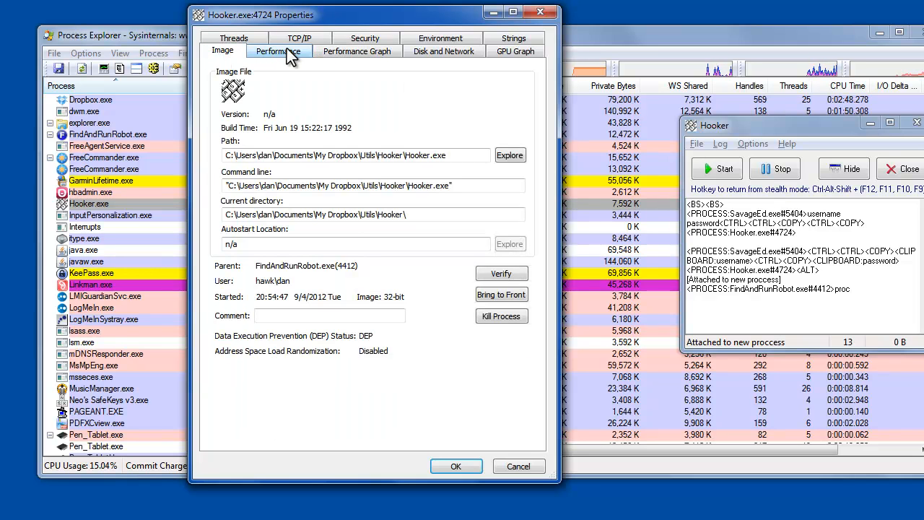
left_click(278, 50)
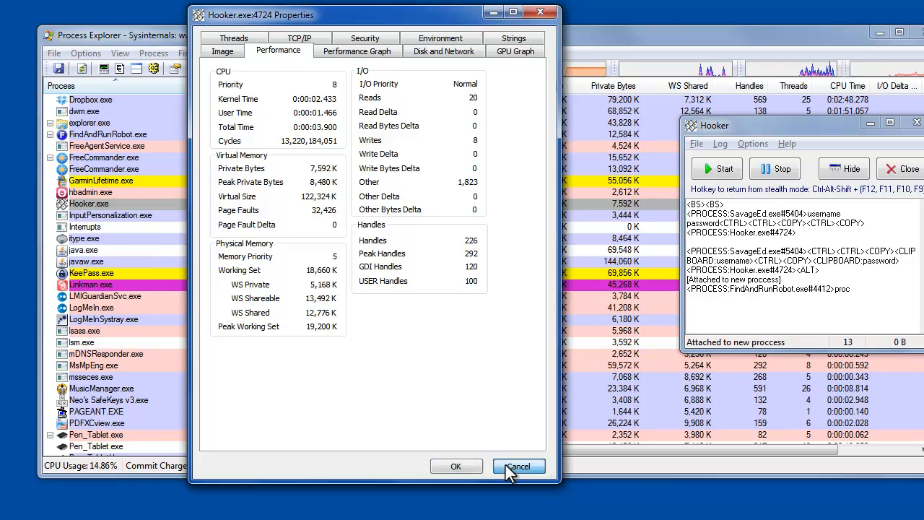
left_click(518, 465)
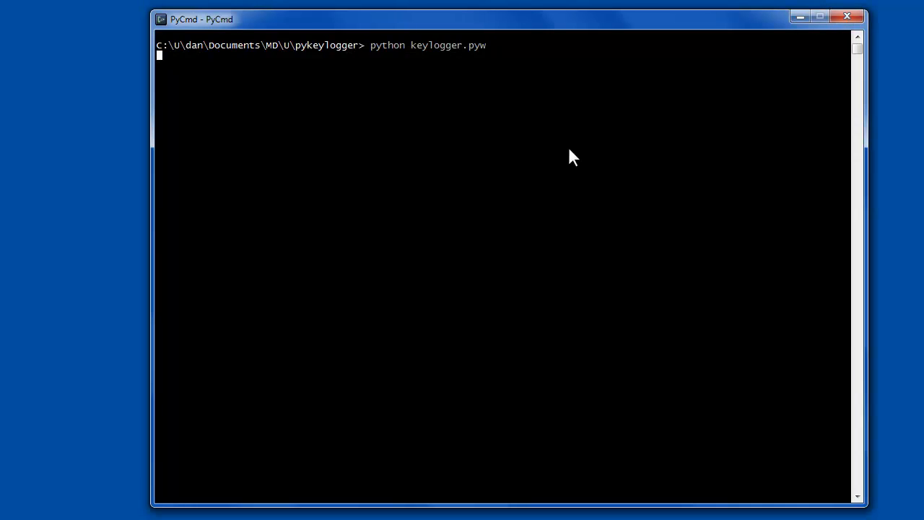
mouse_move(586, 202)
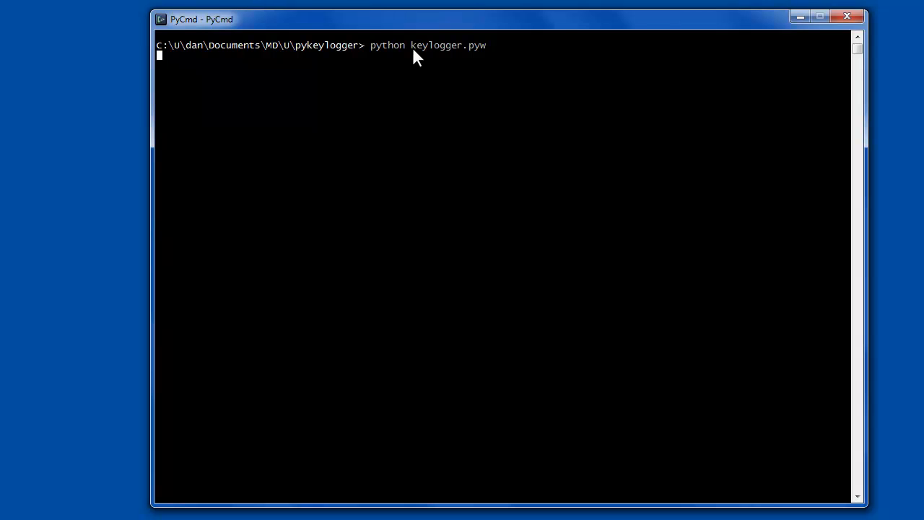
mouse_move(522, 272)
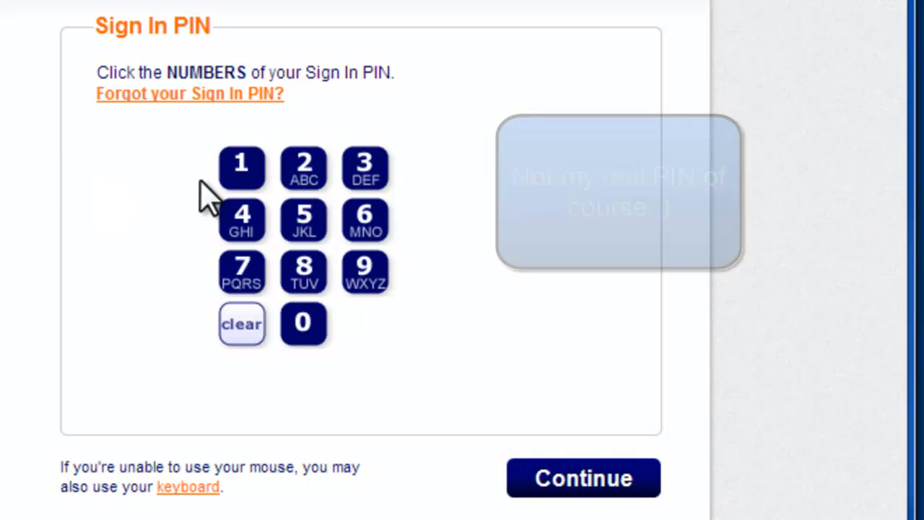
left_click(365, 170)
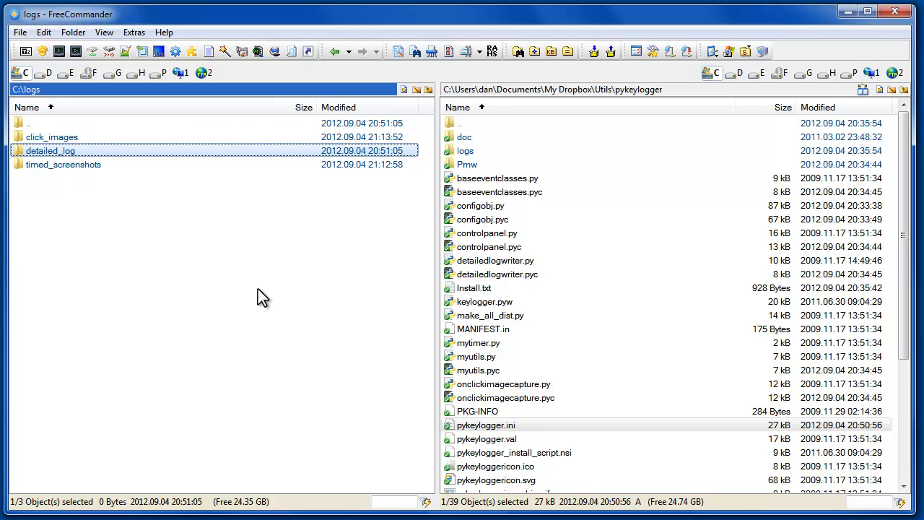
- View logfile.txt and a timed screenshot, then open a click_images PNG of the PIN keypad
double_click(50, 150)
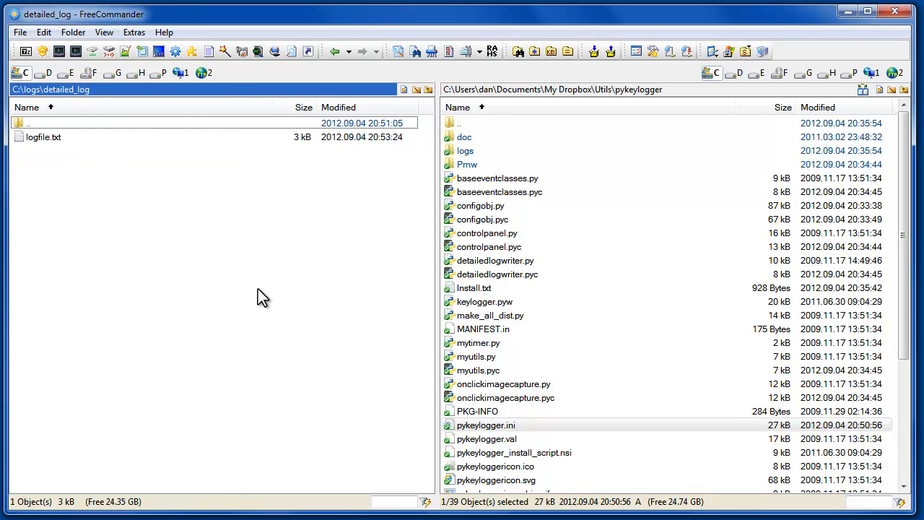
double_click(43, 137)
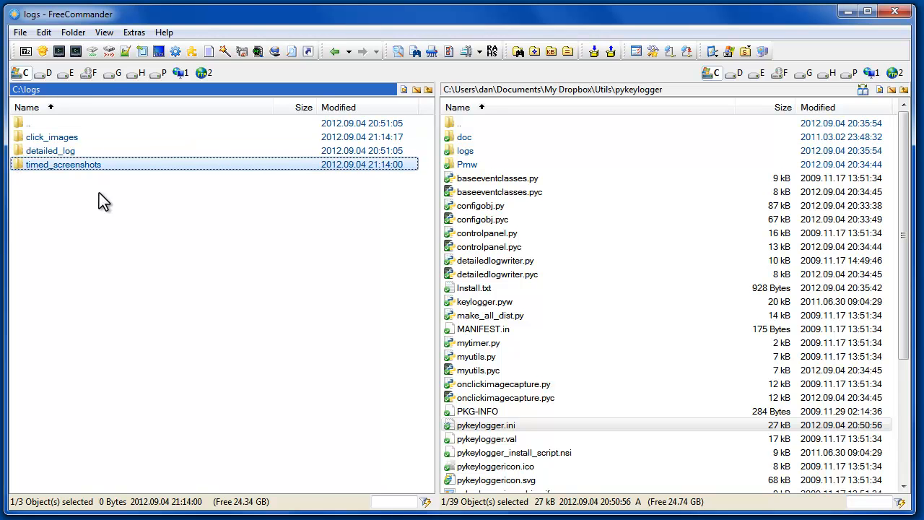
double_click(64, 164)
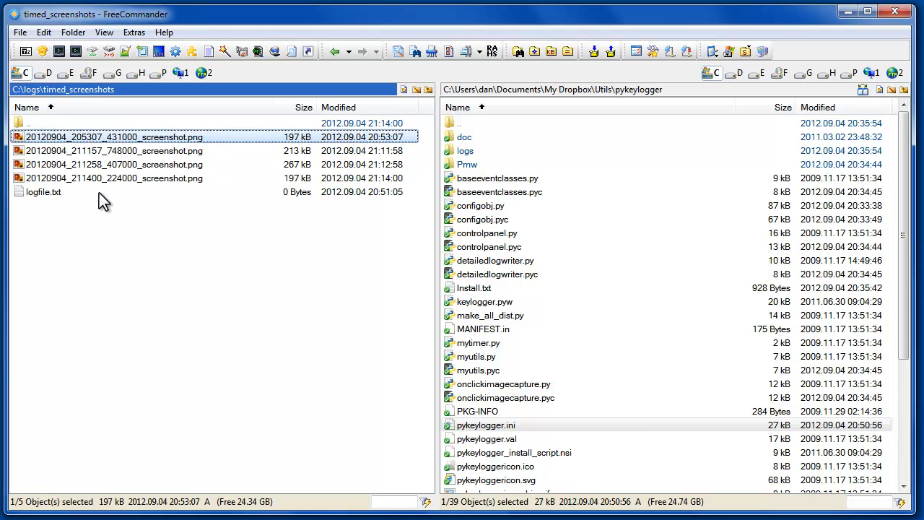
double_click(114, 136)
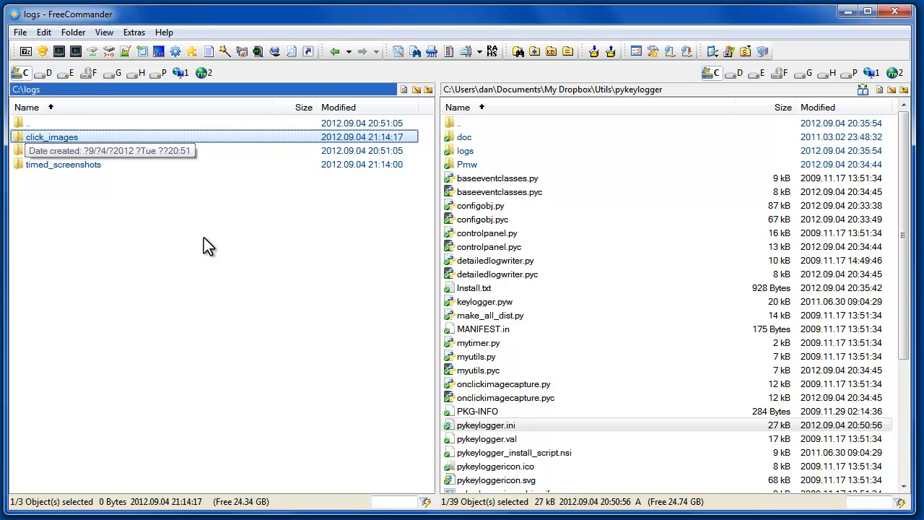
double_click(52, 136)
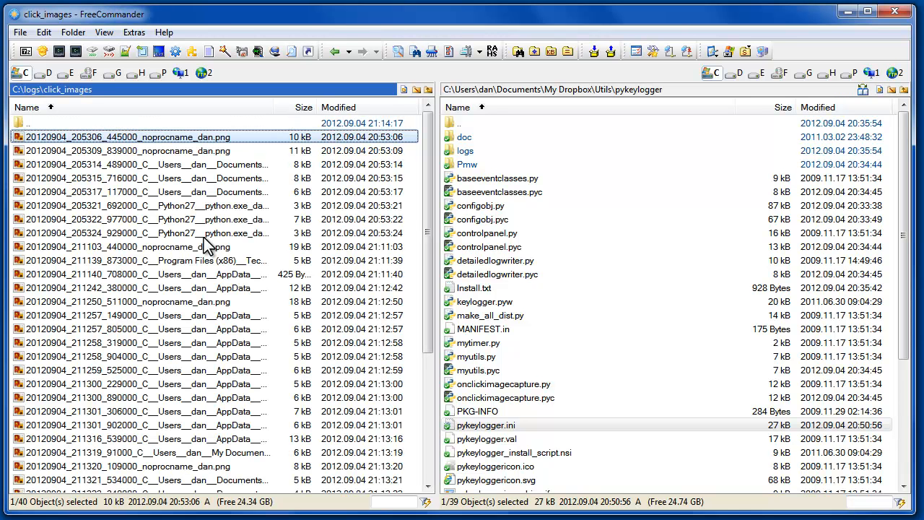
double_click(130, 137)
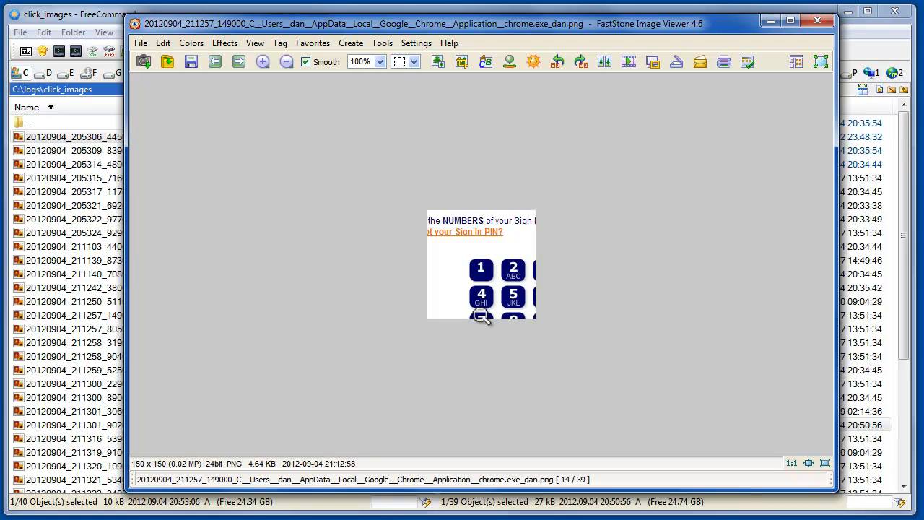
mouse_move(480, 269)
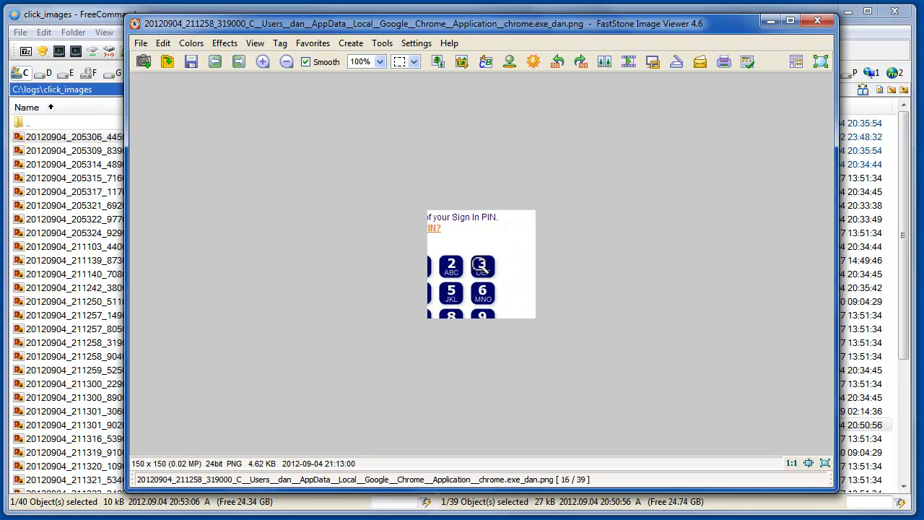
mouse_move(487, 325)
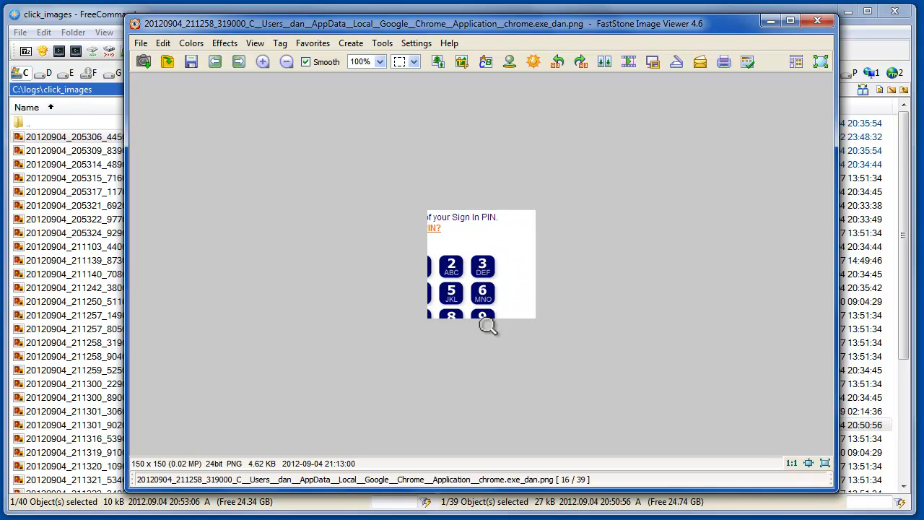
mouse_move(534, 301)
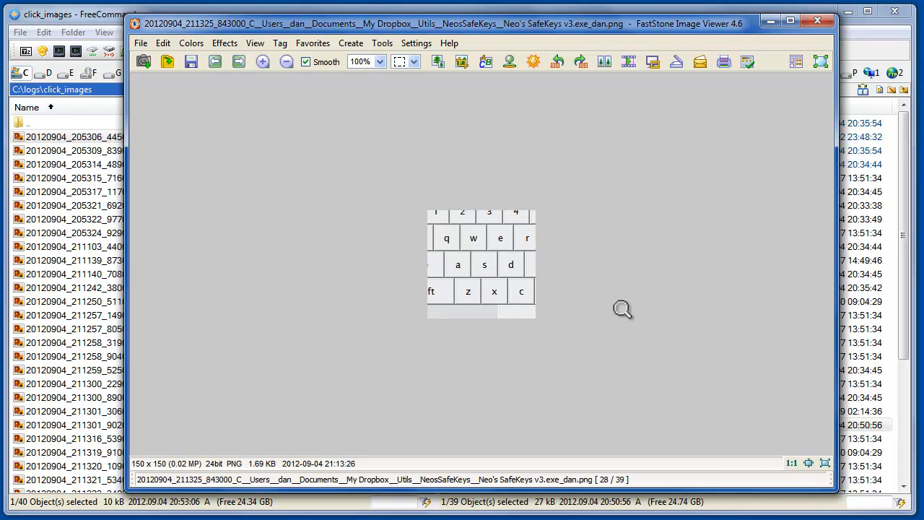
mouse_move(485, 271)
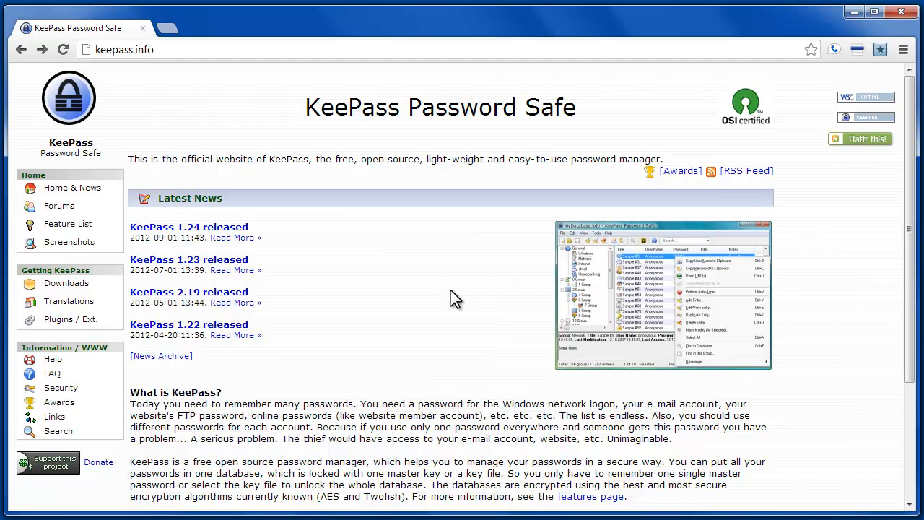
- Select Security in the keepass.info sidebar to show the Strong Security section
left_click(590, 495)
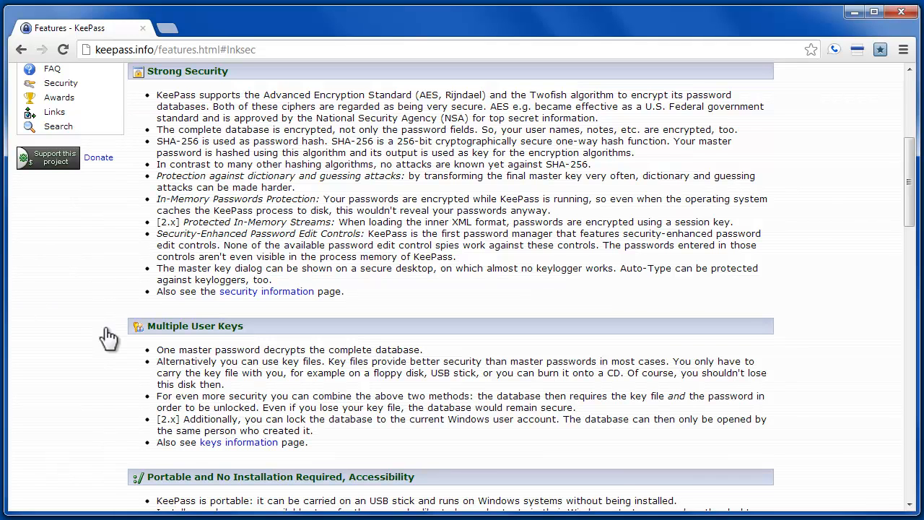
mouse_move(122, 278)
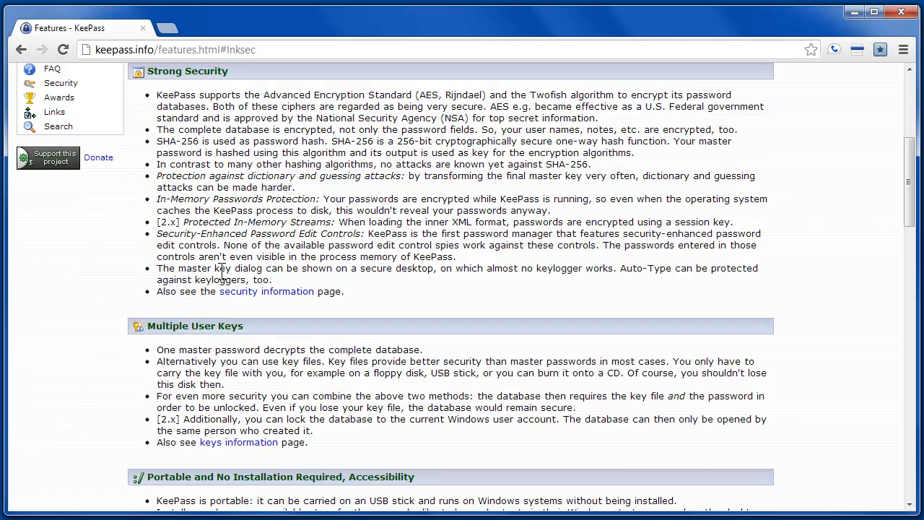
mouse_move(259, 271)
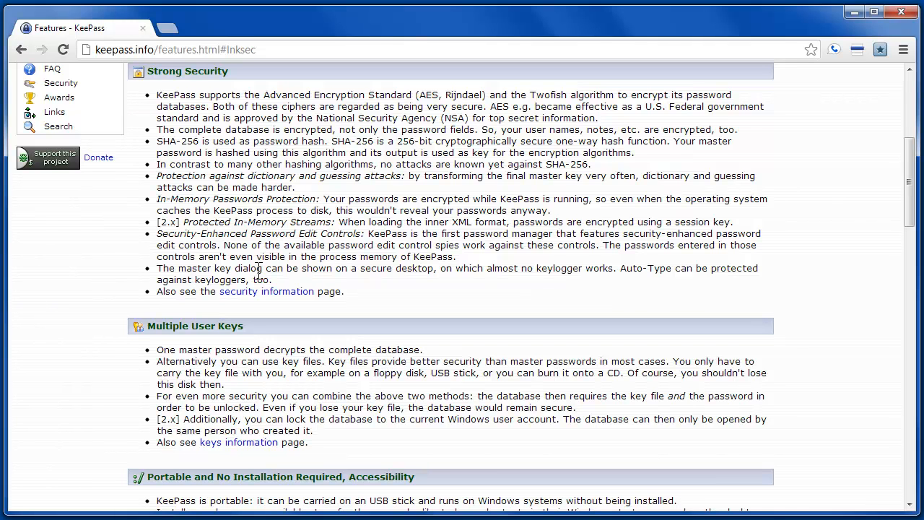
mouse_move(416, 269)
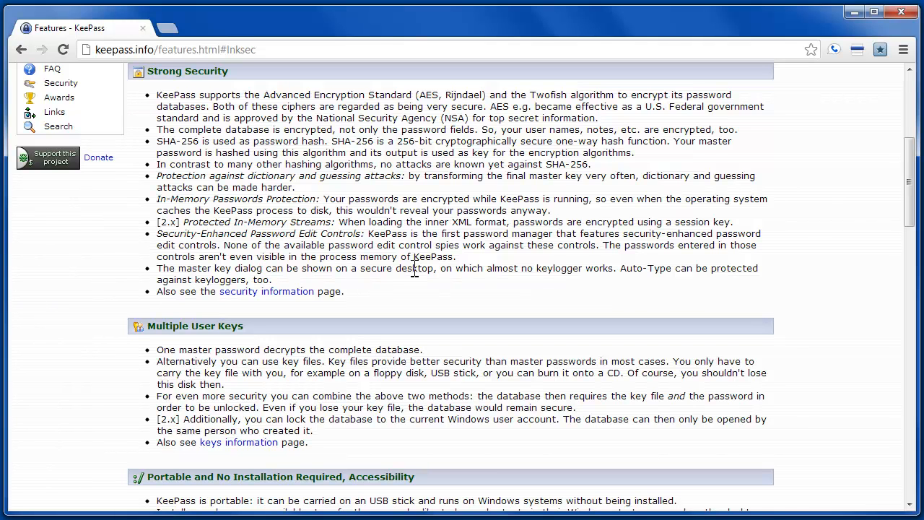
mouse_move(360, 271)
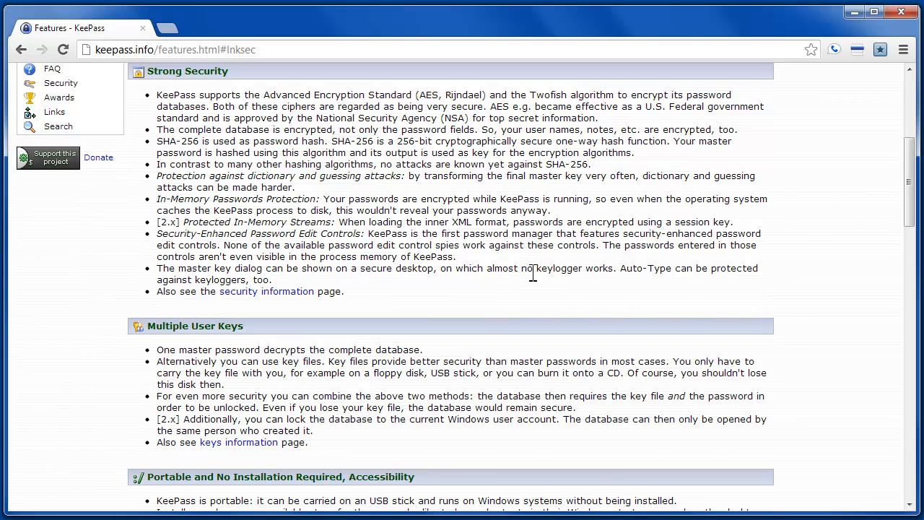
mouse_move(563, 272)
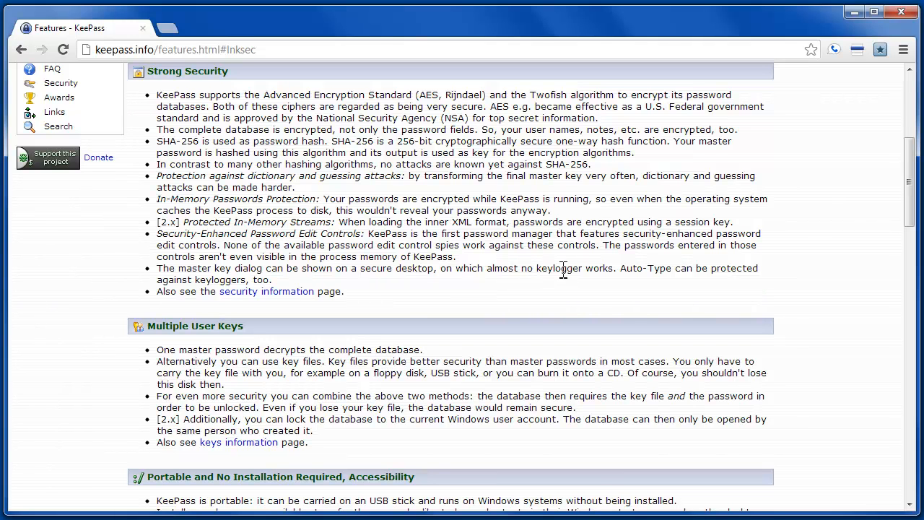
mouse_move(573, 270)
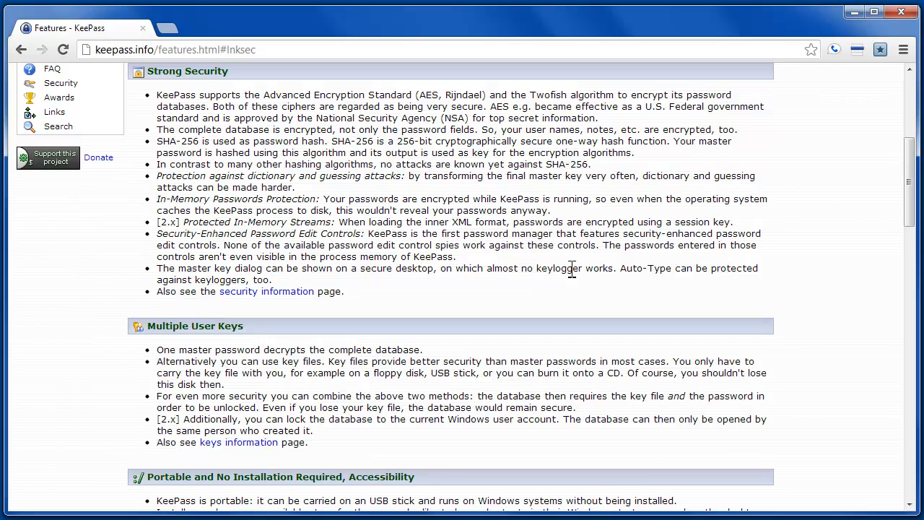